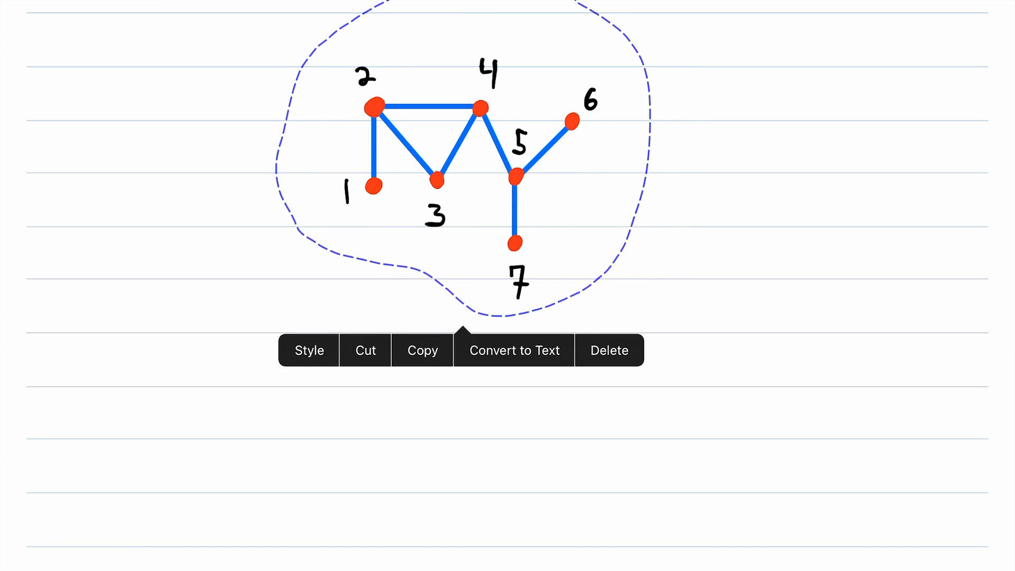
# Deselect the lassoed graph and choose the red-orange pen colour for highlighting.
pyautogui.click(308, 350)
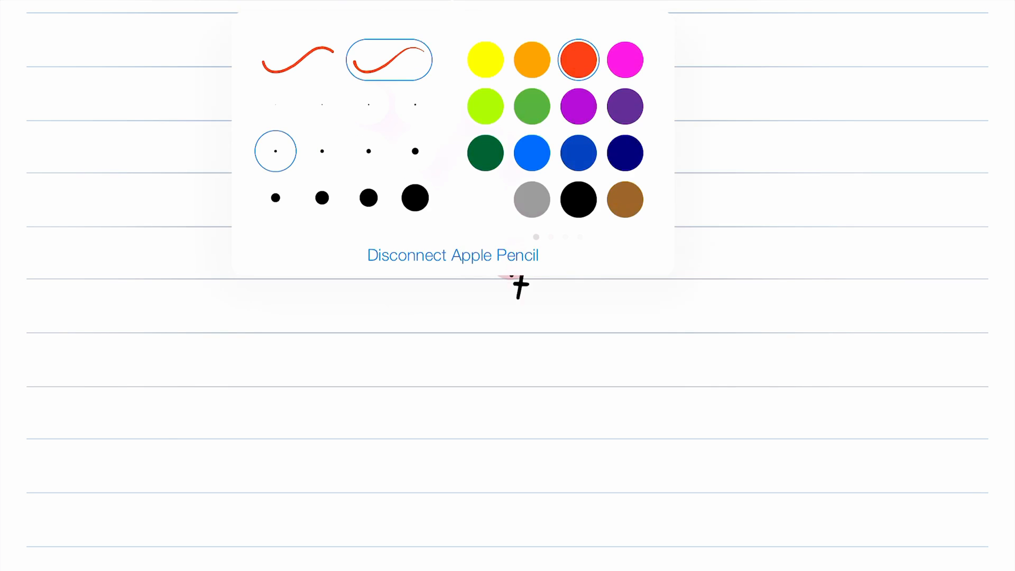